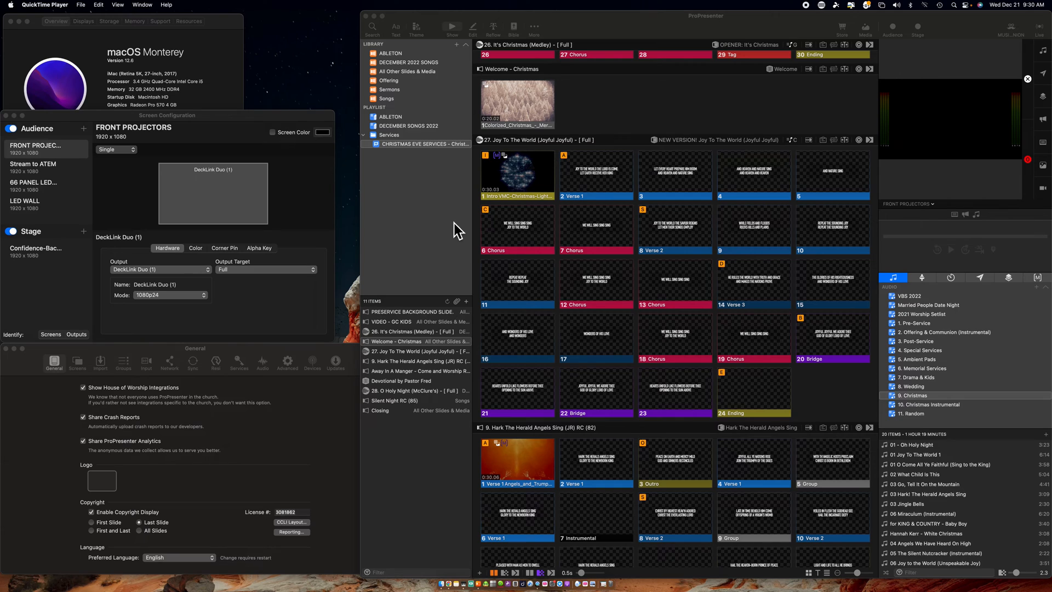
mouse_move(156, 74)
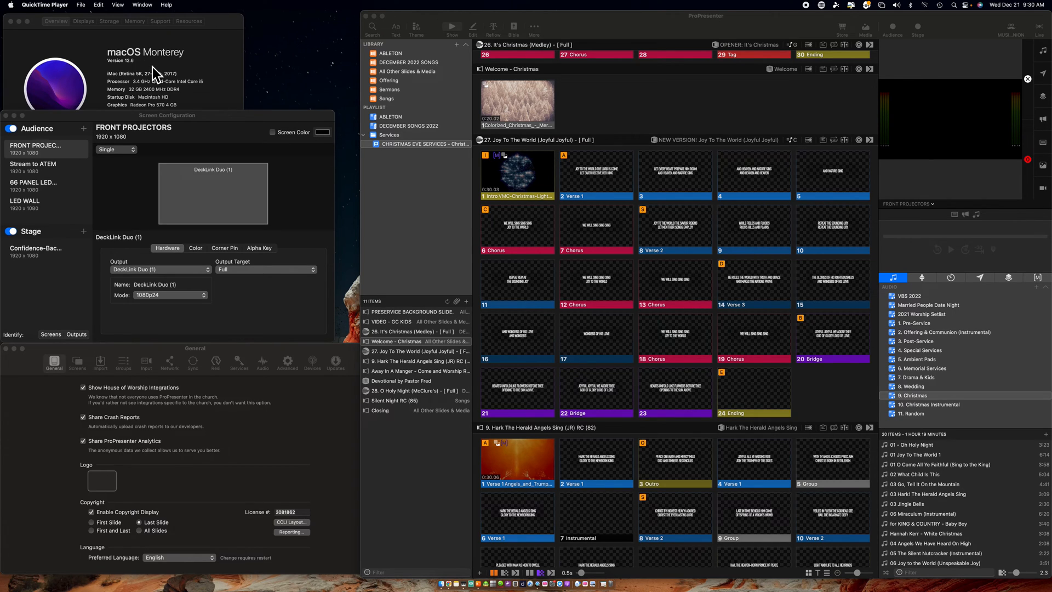
mouse_move(184, 59)
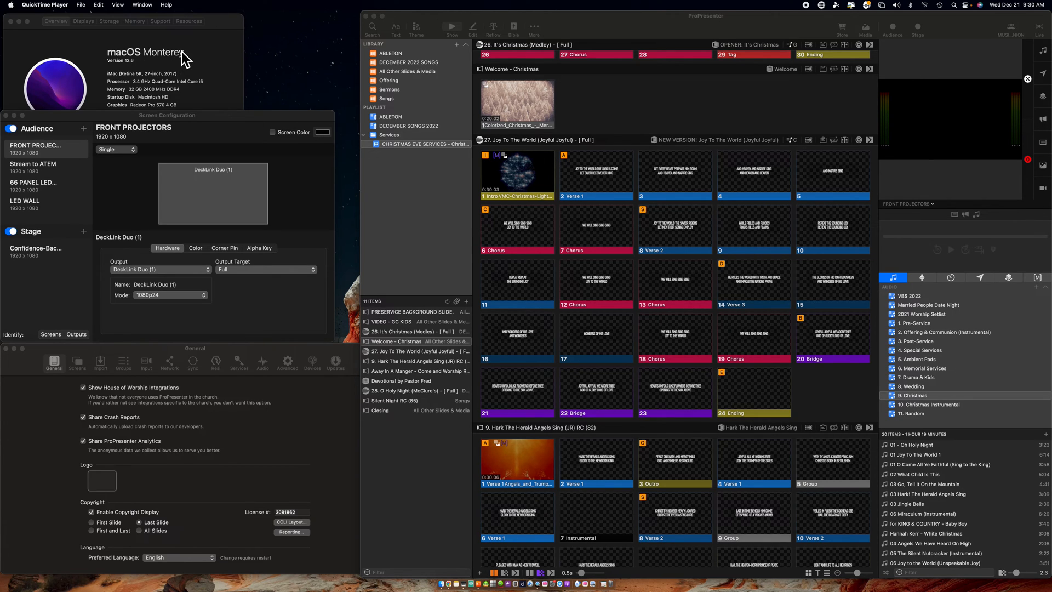
mouse_move(111, 90)
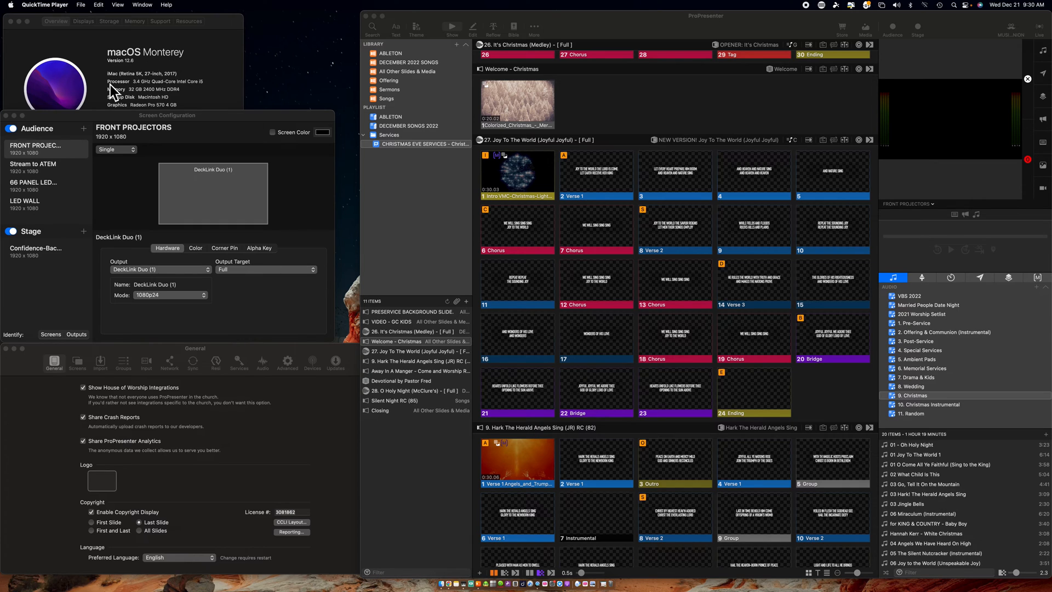
mouse_move(196, 203)
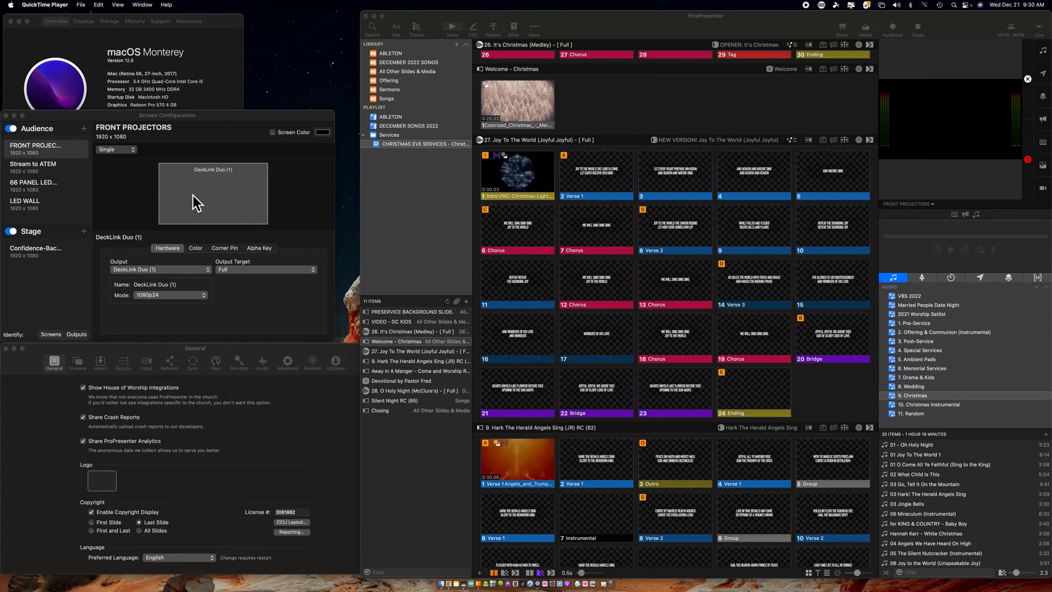
mouse_move(187, 220)
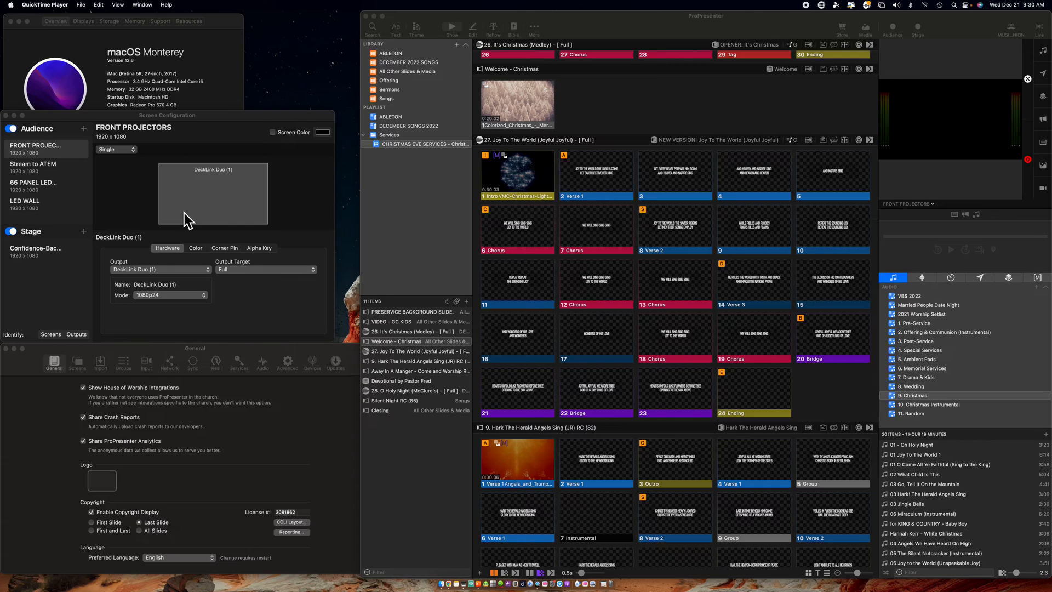
mouse_move(271, 443)
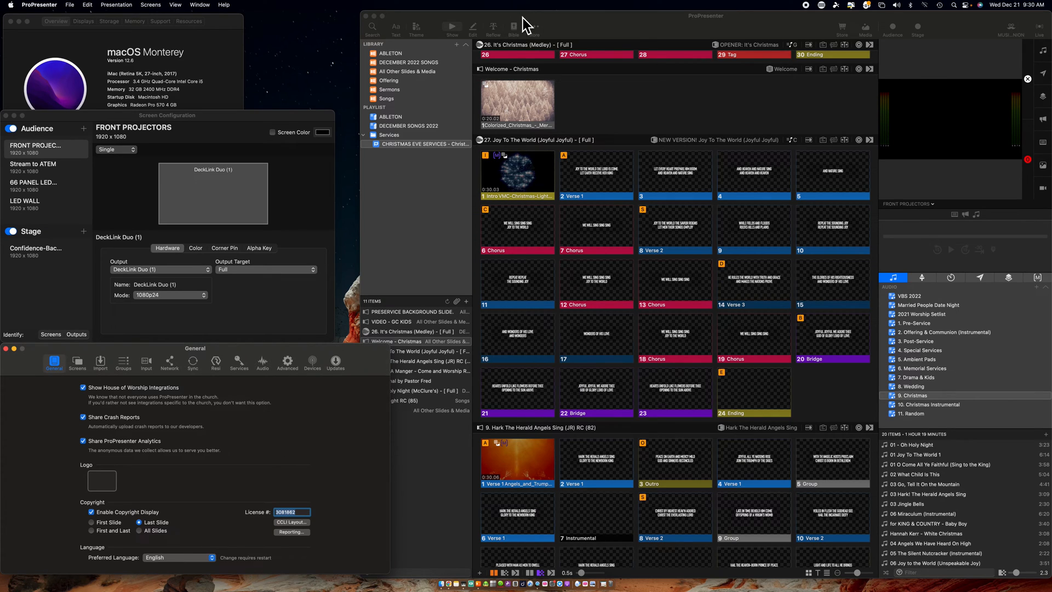
mouse_move(529, 114)
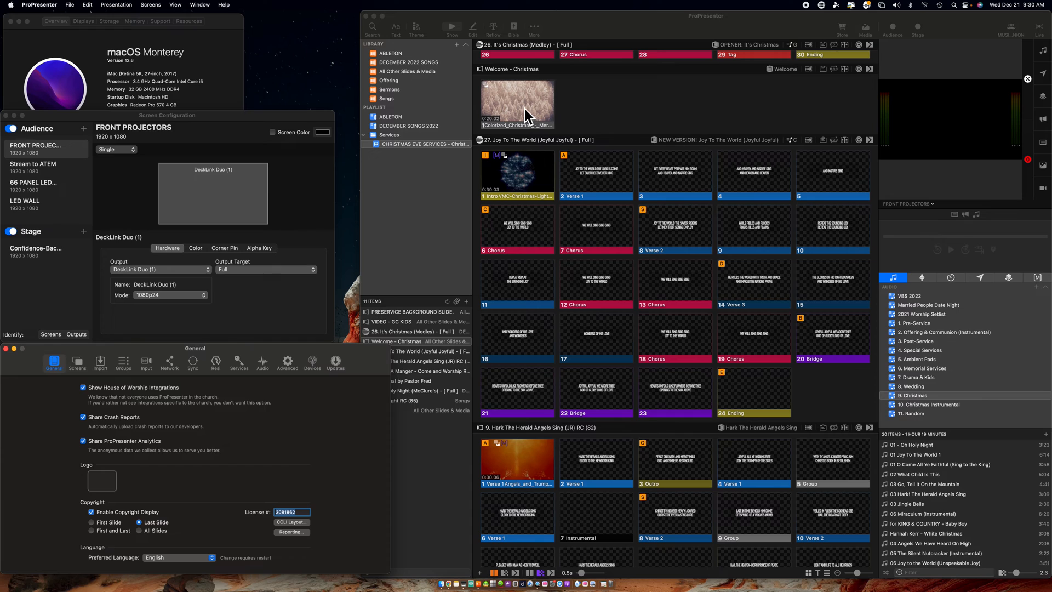
- Switch on the Audience and Stage outputs for the Christmas Eve service
left_click(516, 104)
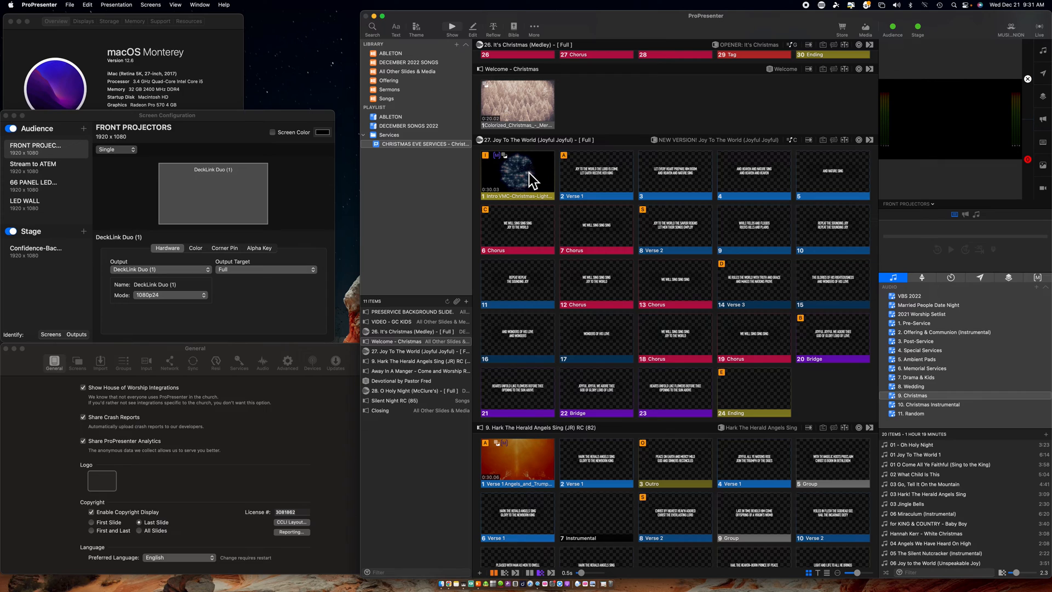
mouse_move(818, 189)
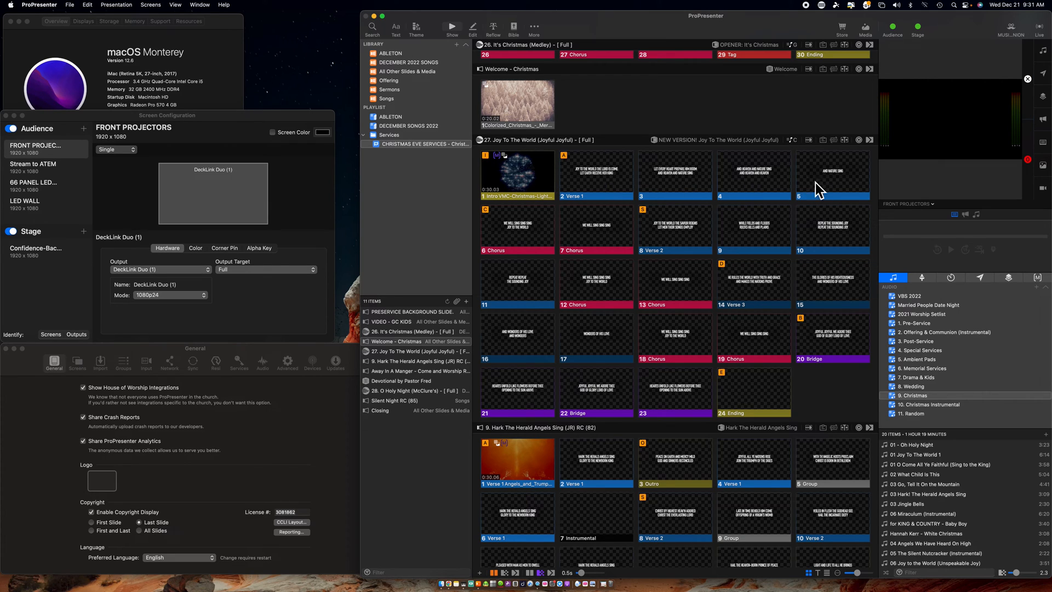
mouse_move(660, 196)
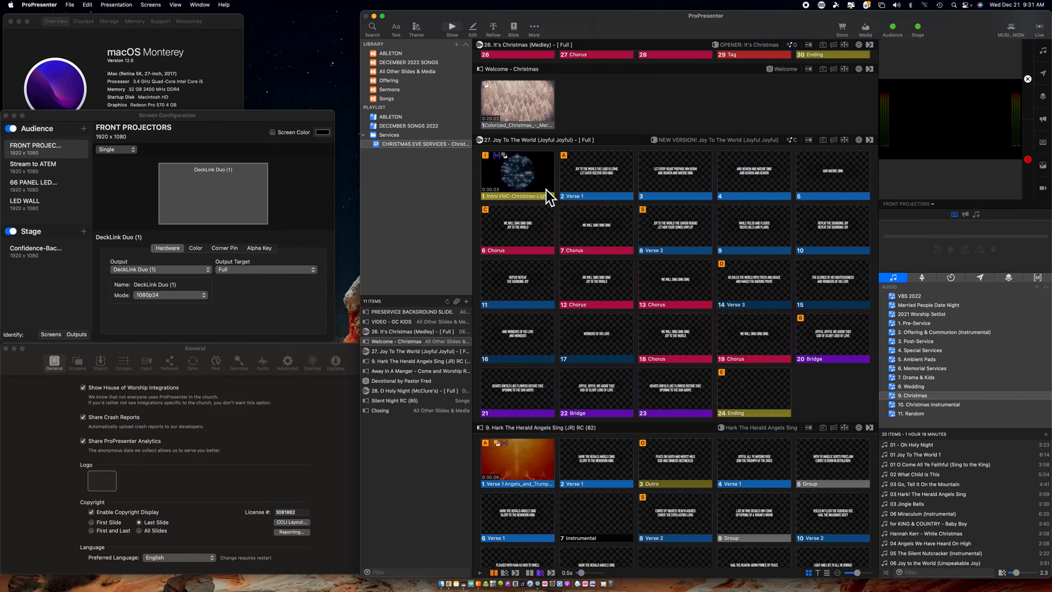
mouse_move(529, 111)
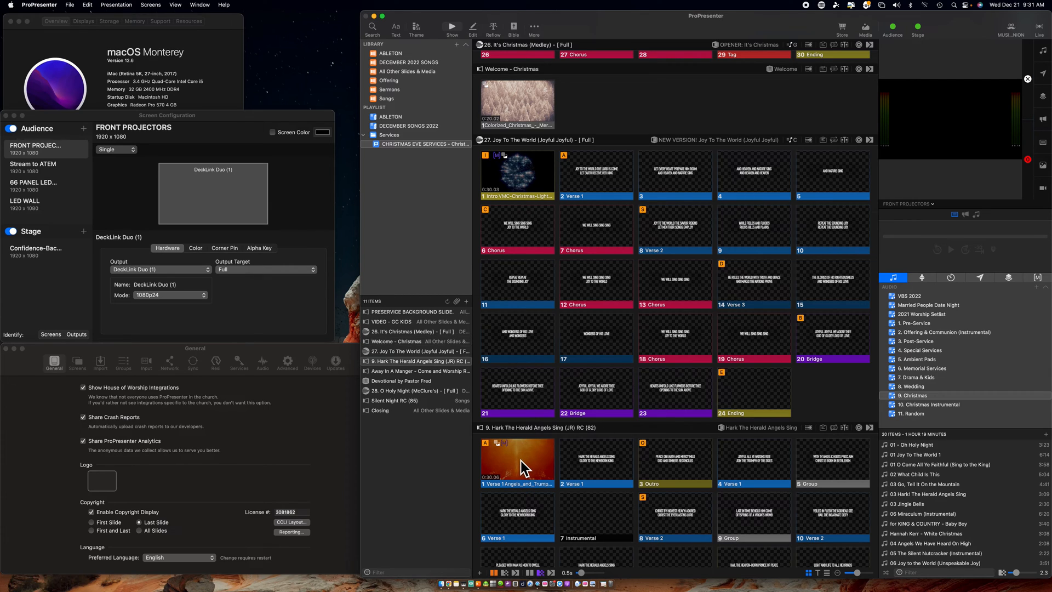
- Cue the Hark, Joy To The World and Welcome - Christmas videos, then show All Other Slides & Media
left_click(517, 462)
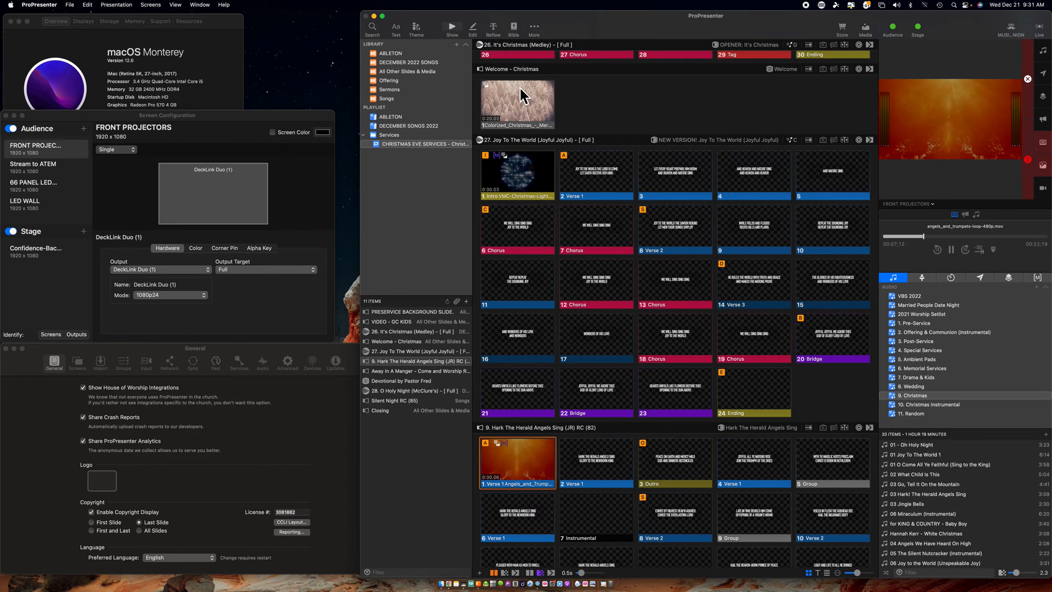
mouse_move(575, 111)
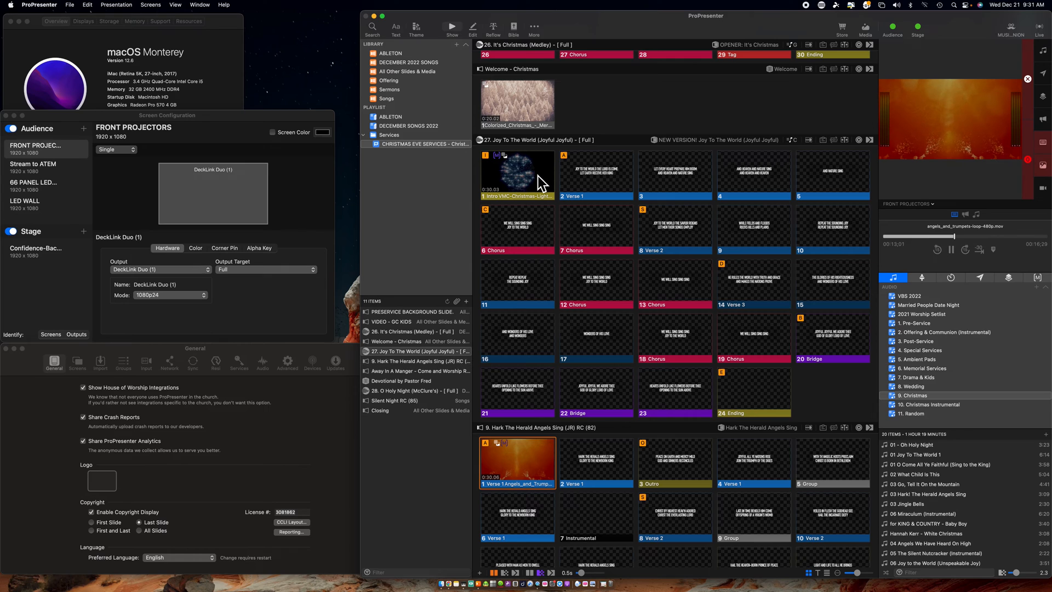
left_click(517, 175)
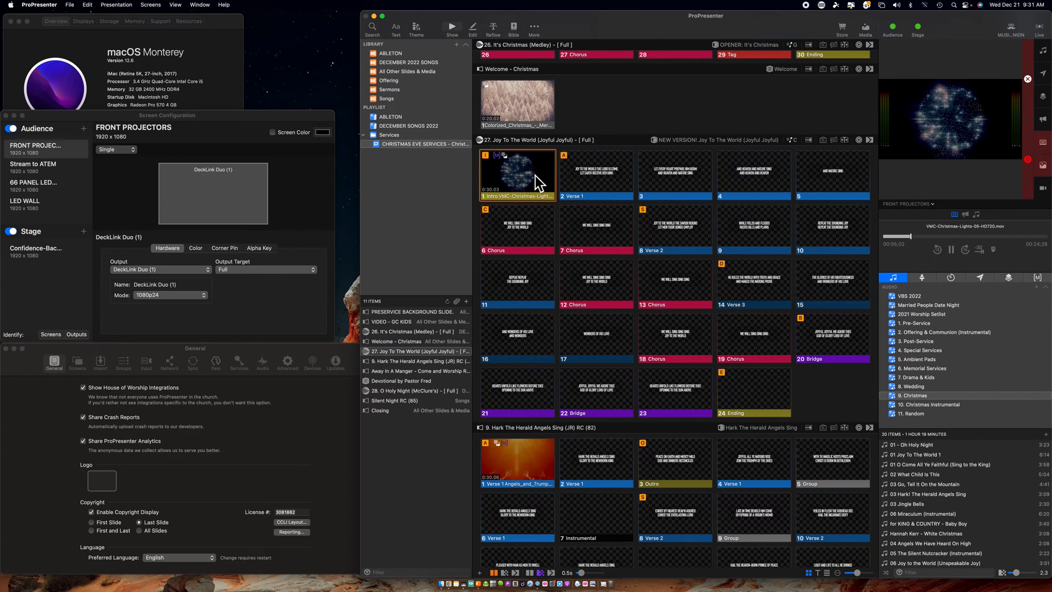
left_click(516, 104)
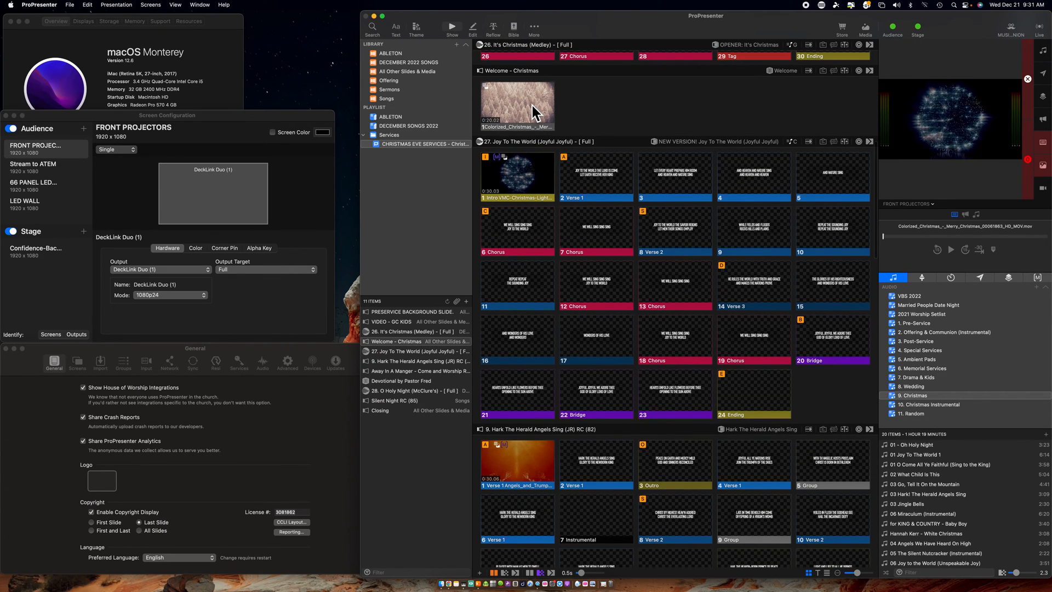
left_click(516, 105)
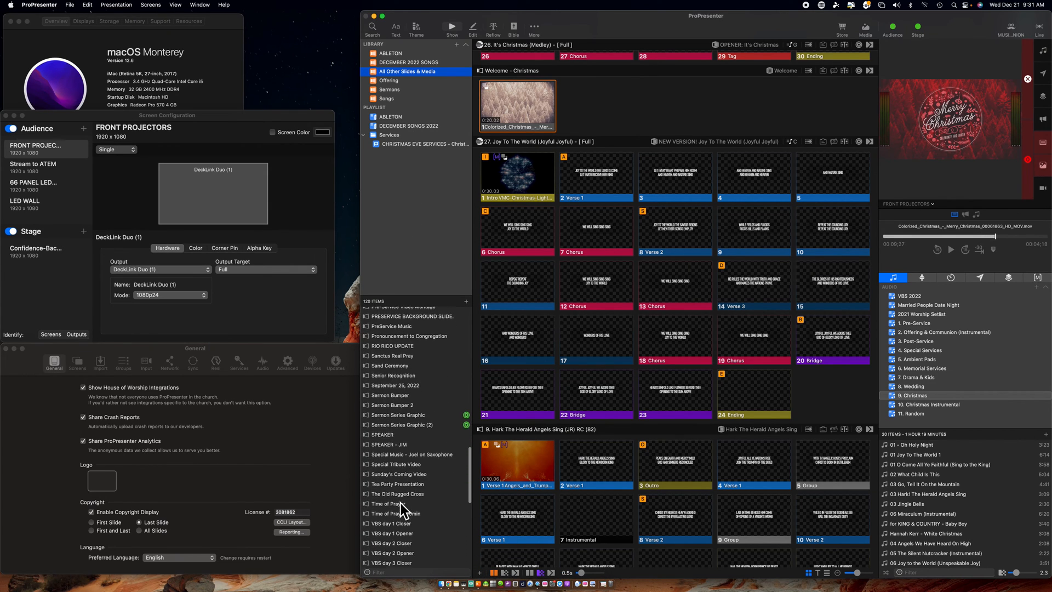
- Scroll the library list and open Welcome - Easter, then Welcome - Father's Day
scroll("down", 3)
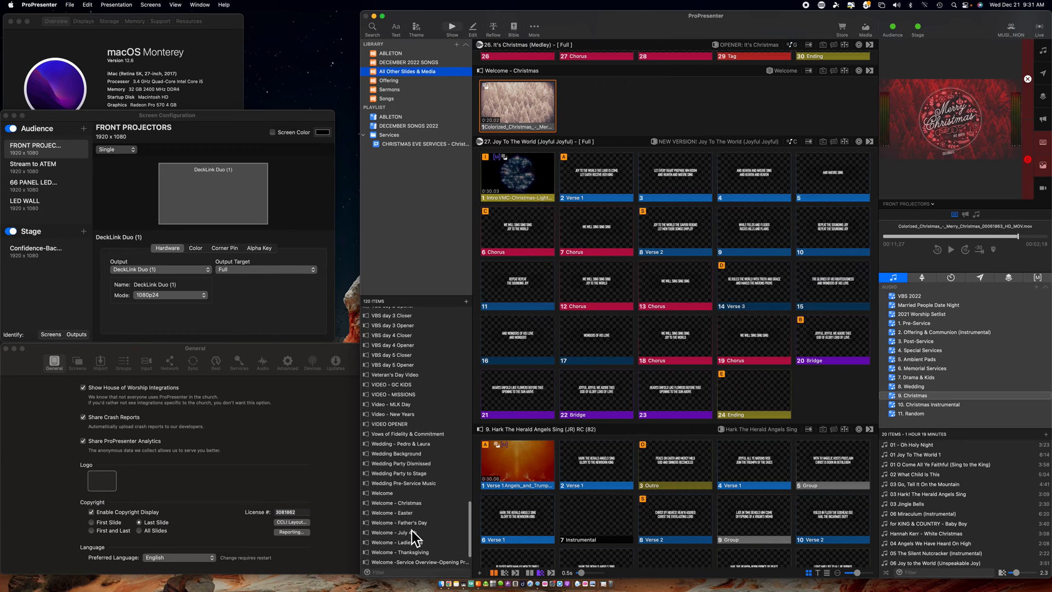
scroll("down", 3)
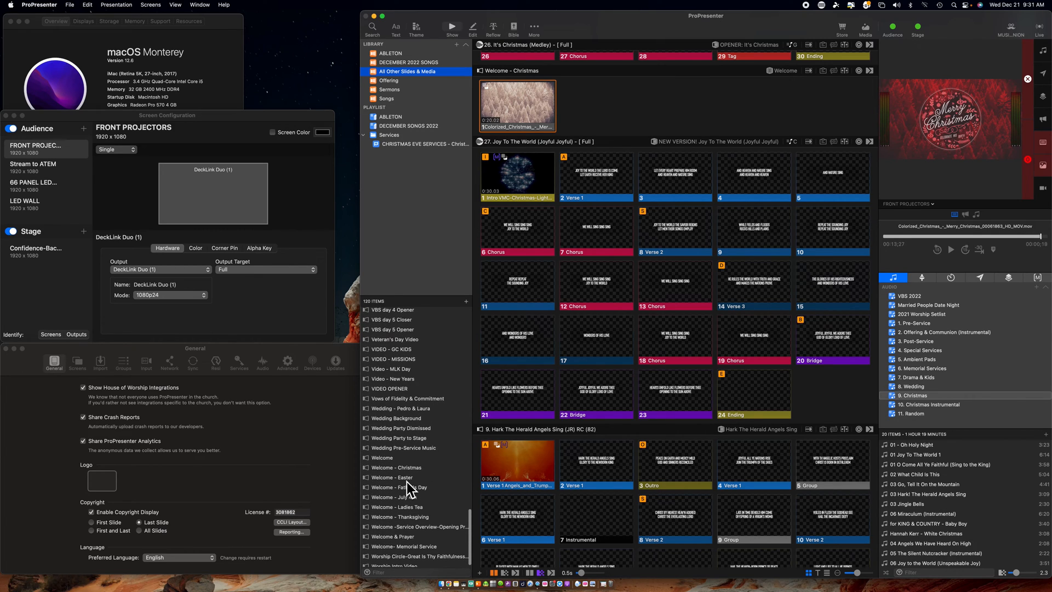
left_click(399, 477)
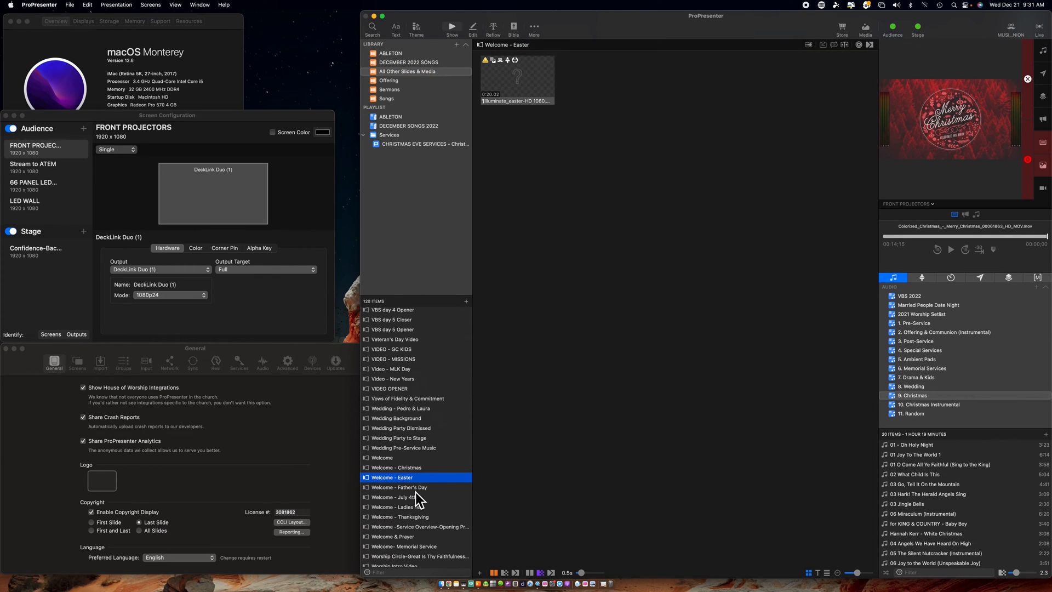
left_click(400, 486)
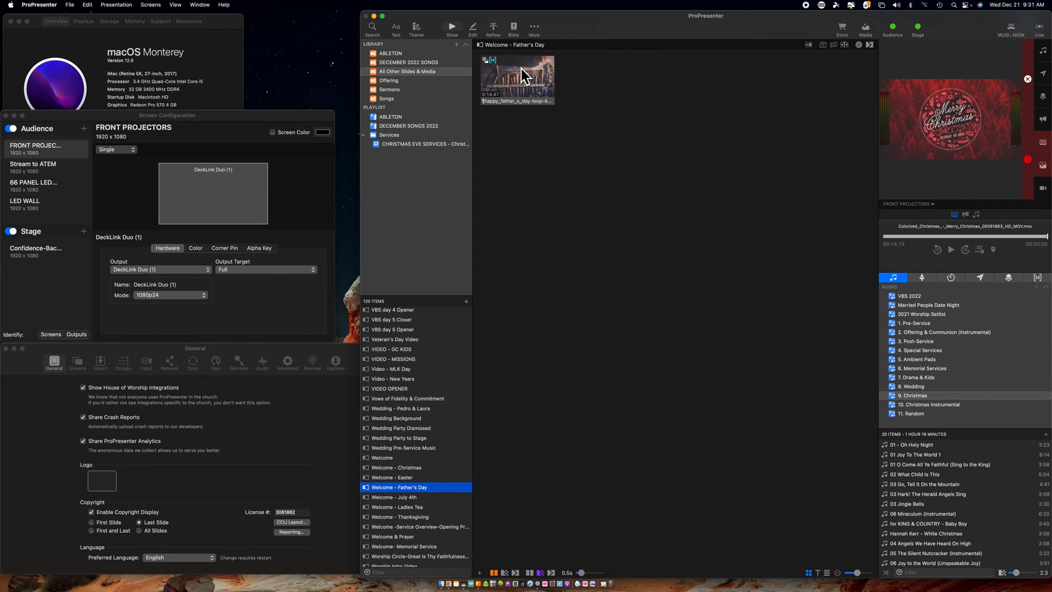
- Trigger the happy_father_s_day video slide to play the Father's Day welcome loop
left_click(517, 79)
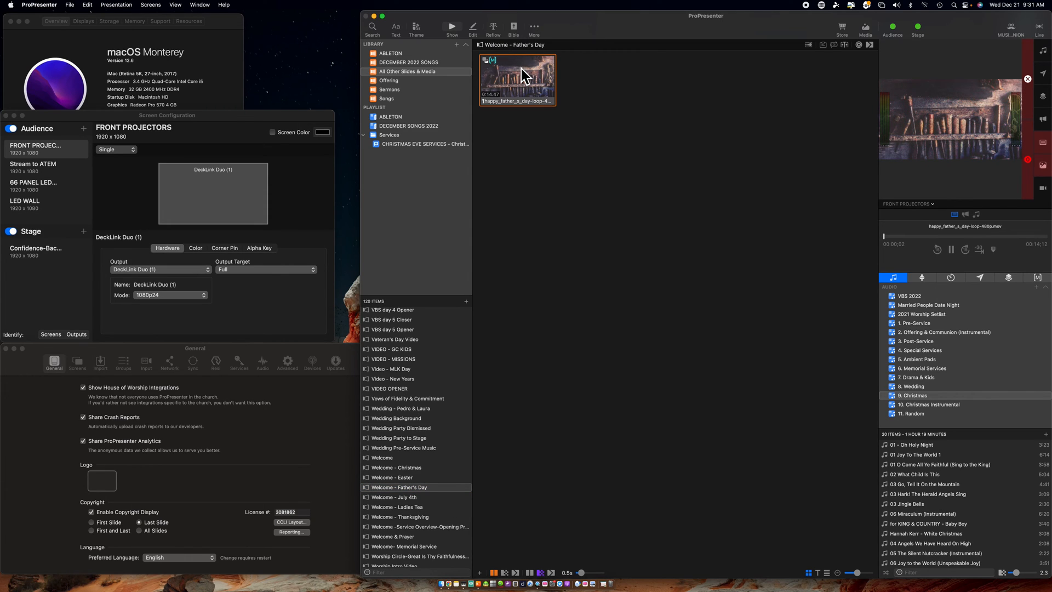
mouse_move(518, 104)
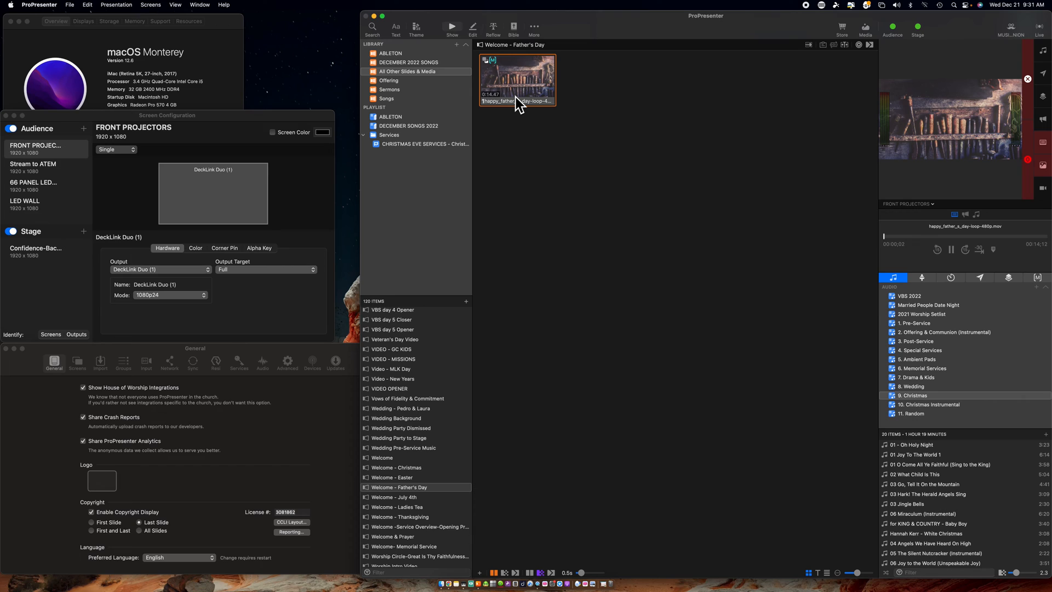
mouse_move(390, 401)
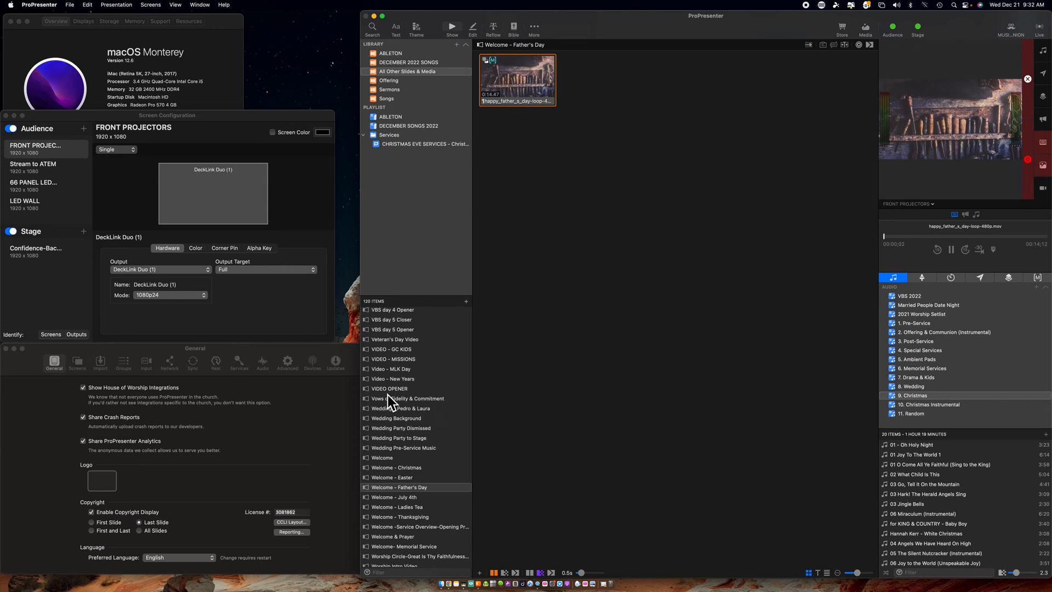
mouse_move(617, 206)
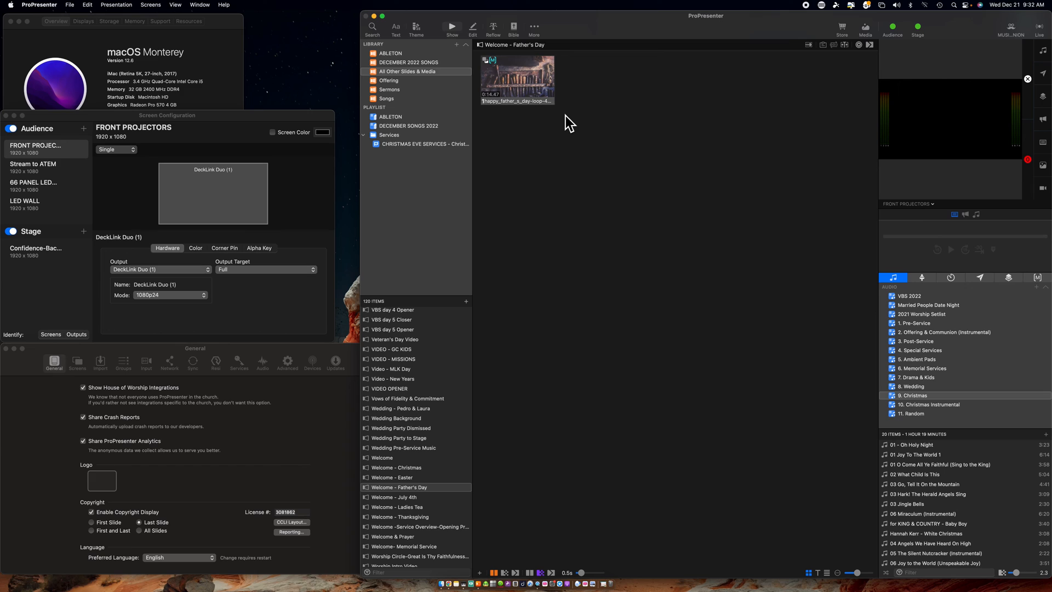
mouse_move(531, 114)
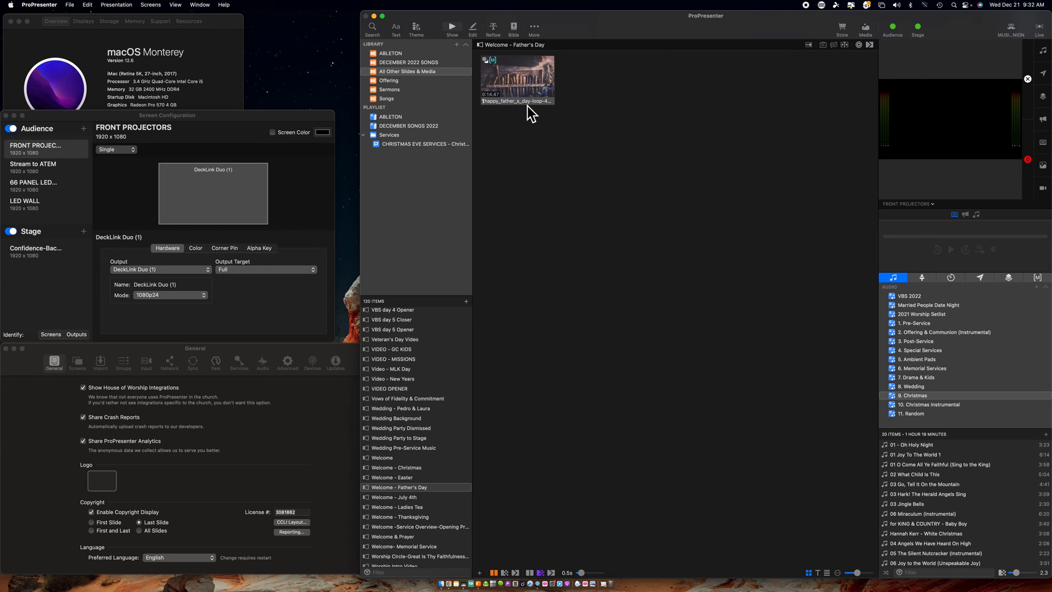